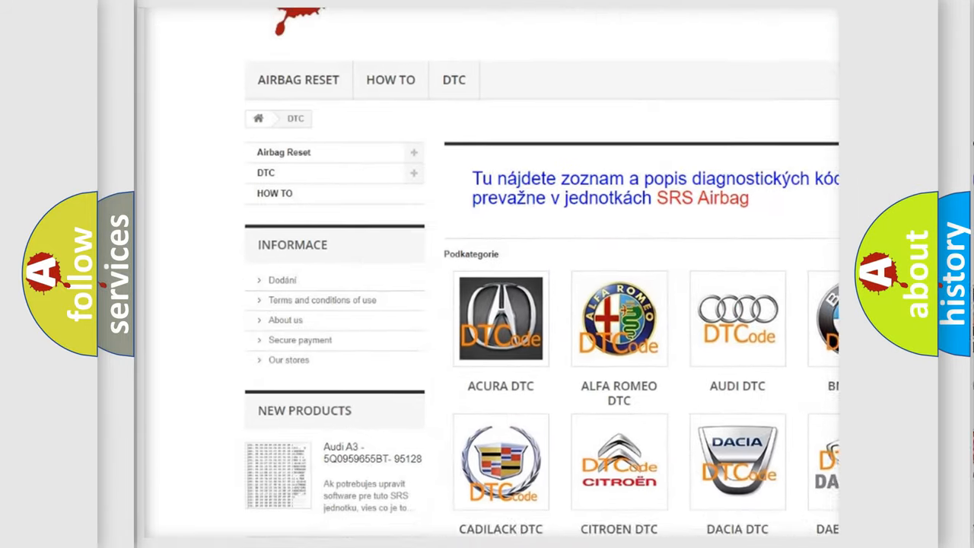
Step: Scroll the DTC brand catalogue down until the HUMMER tile appears
{"action": "scroll", "scroll_direction": "down", "scroll_amount": 3}
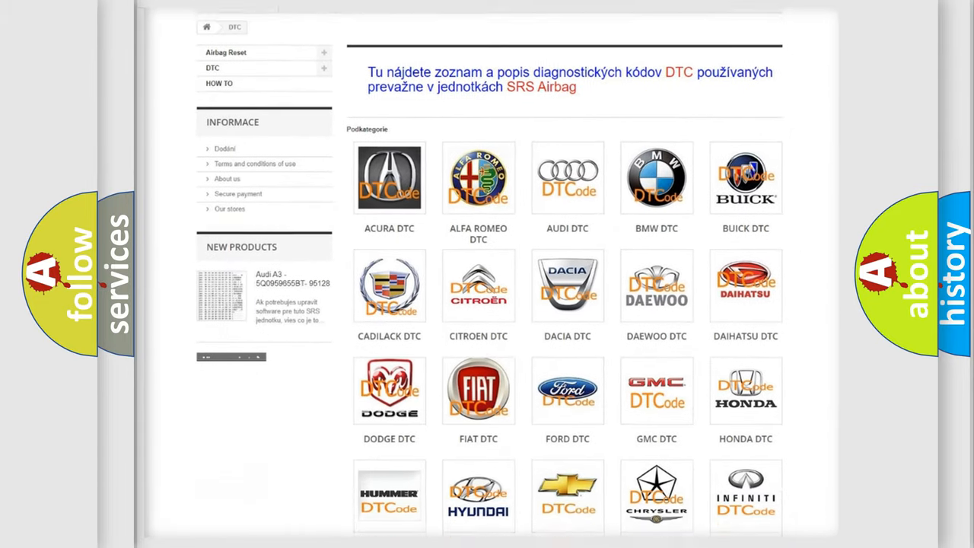
{"action": "scroll", "scroll_direction": "down", "scroll_amount": 3}
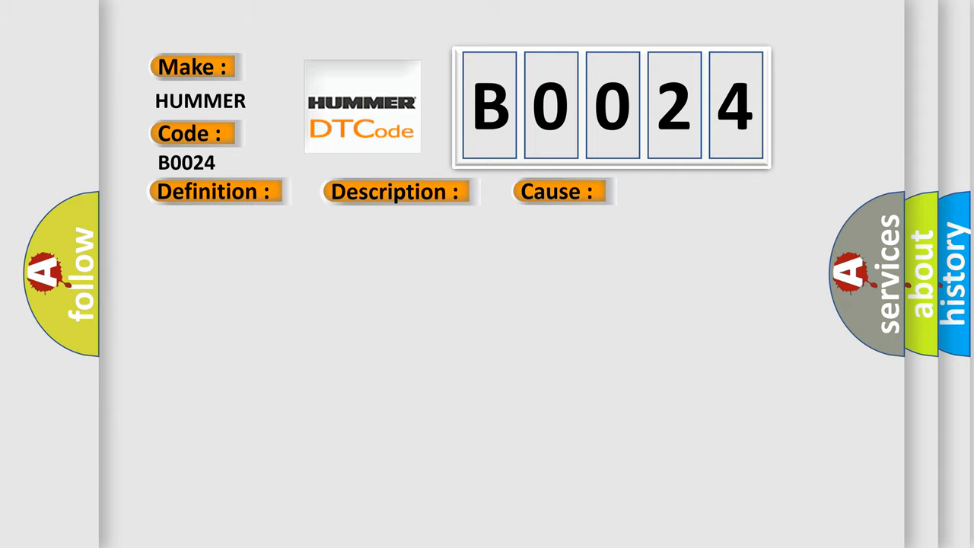
Step: Reveal B0024's definition: transmitter module availability supervised periodic message not received
{"action": "left_click", "coordinate": [213, 190]}
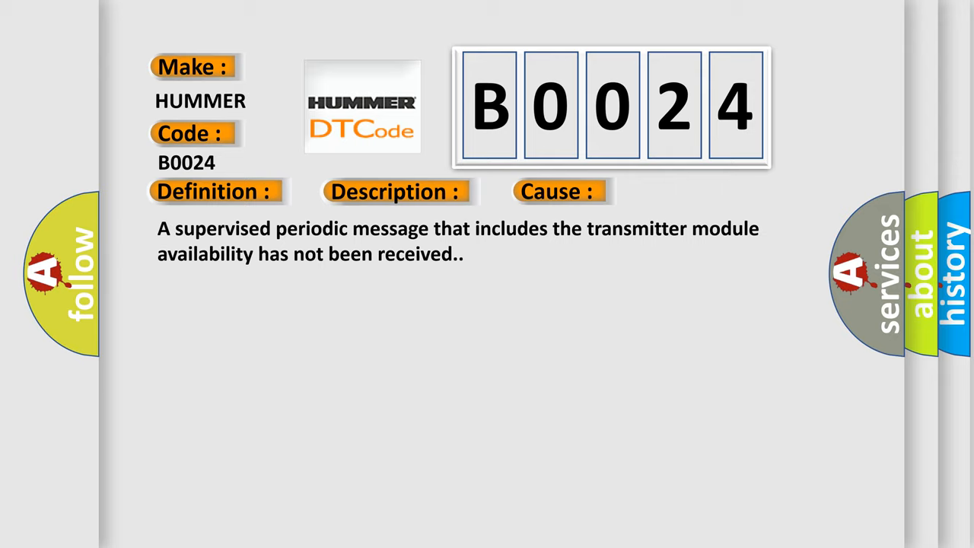